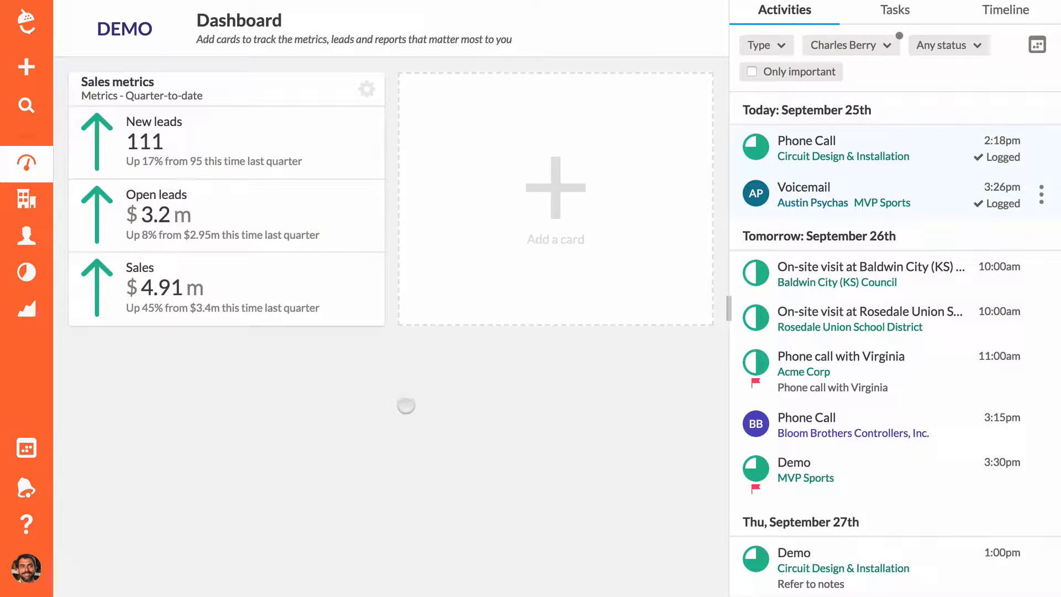
Add a Leaderboard card for activities filtered to week-to-date and save it to the dashboard
left_click(555, 190)
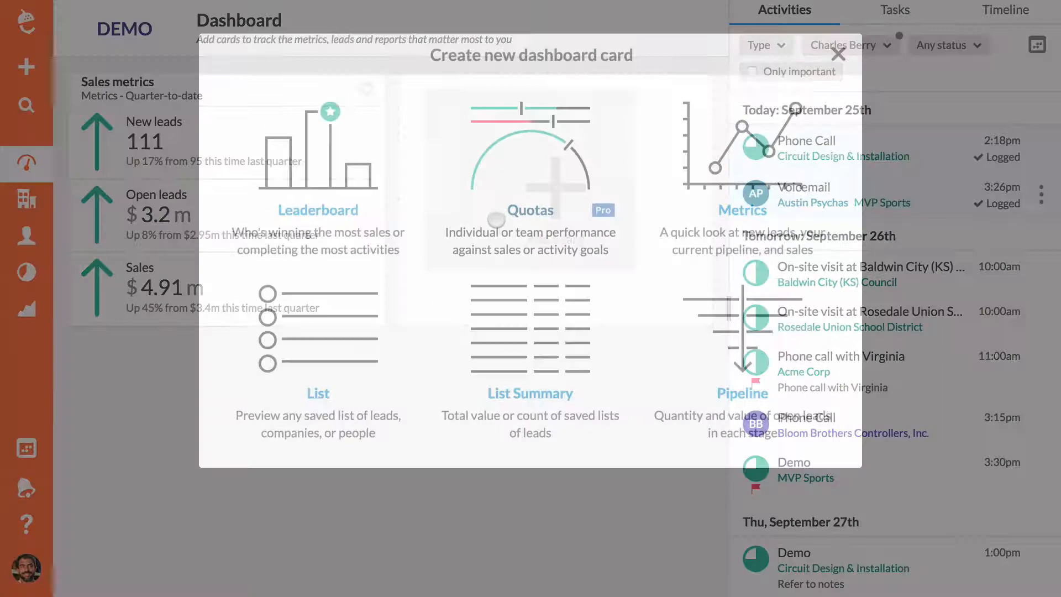
left_click(318, 210)
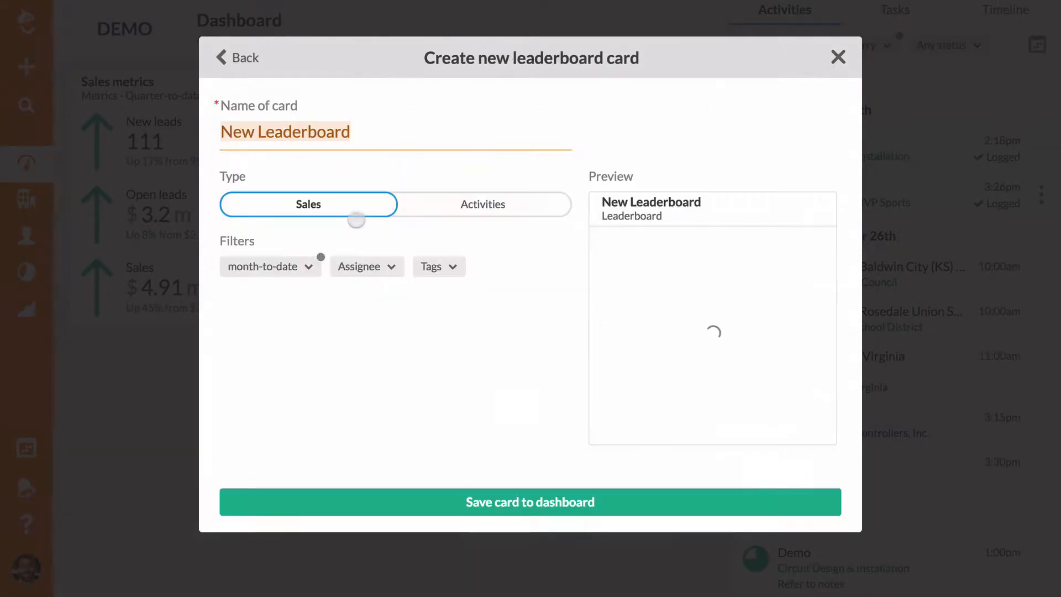
left_click(269, 267)
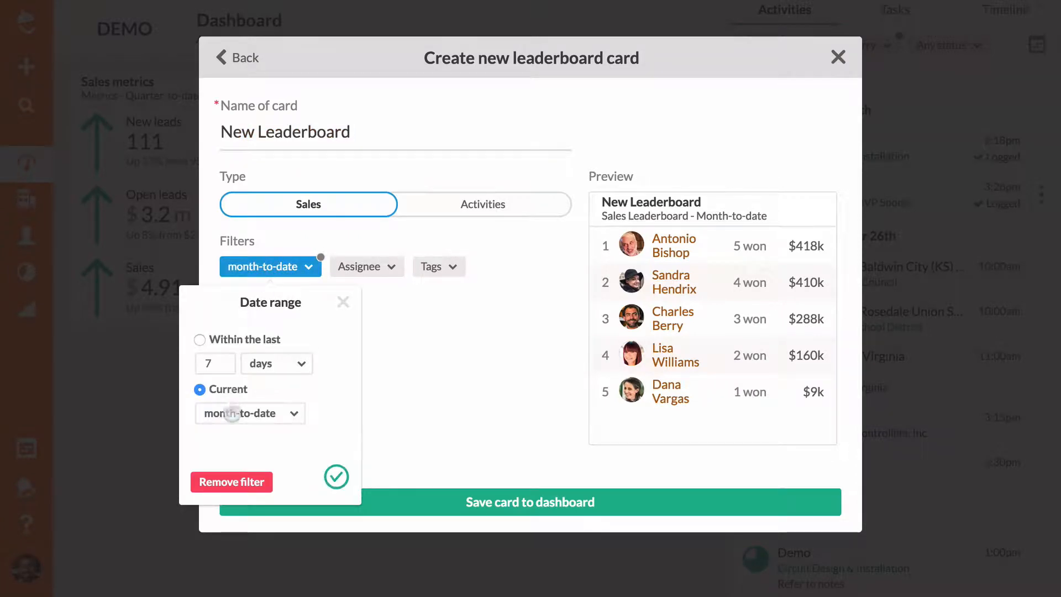
left_click(250, 413)
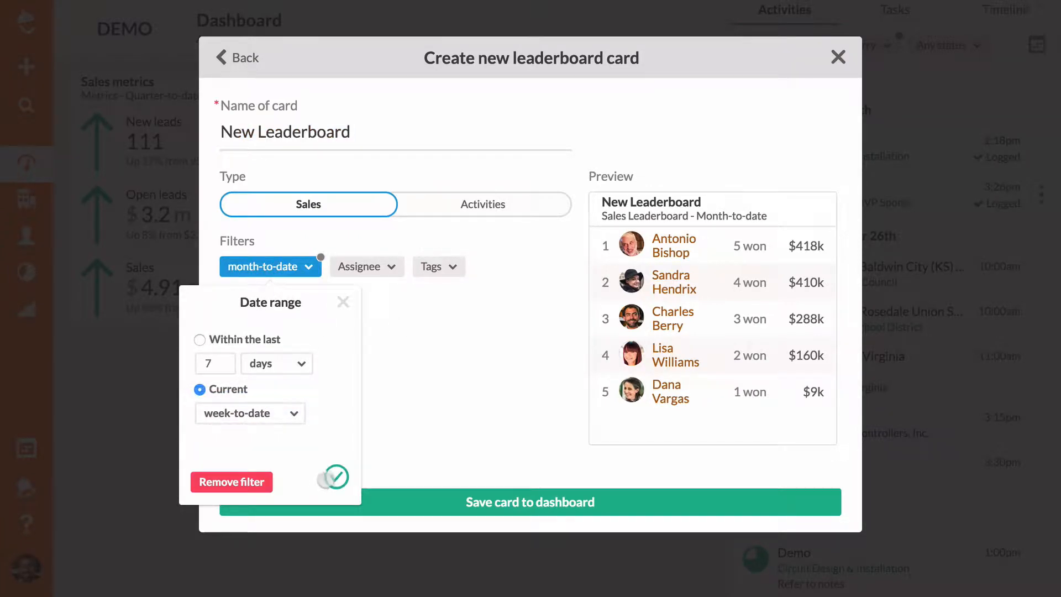
left_click(482, 203)
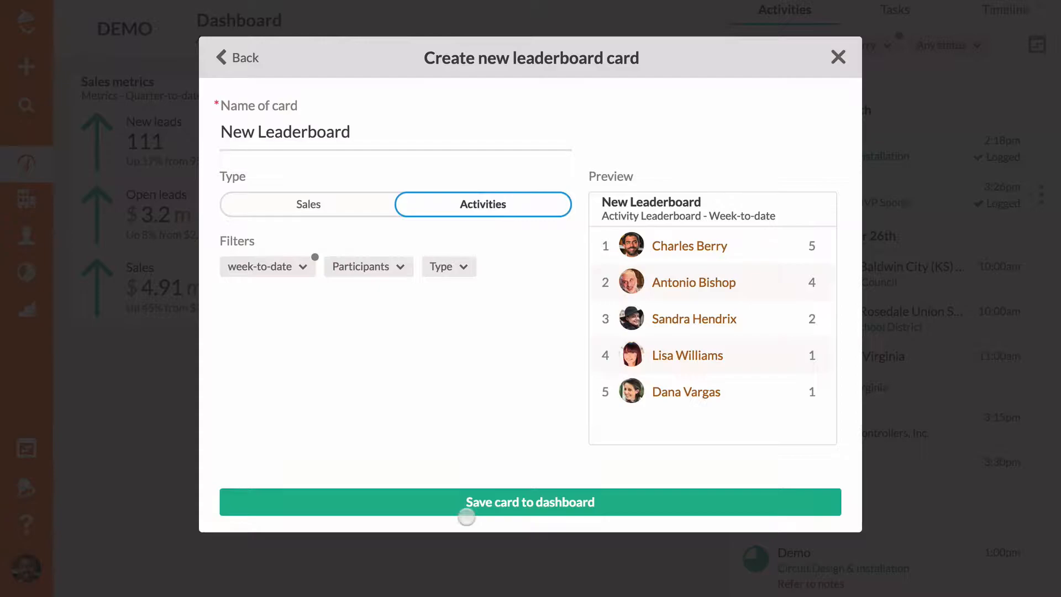
left_click(531, 502)
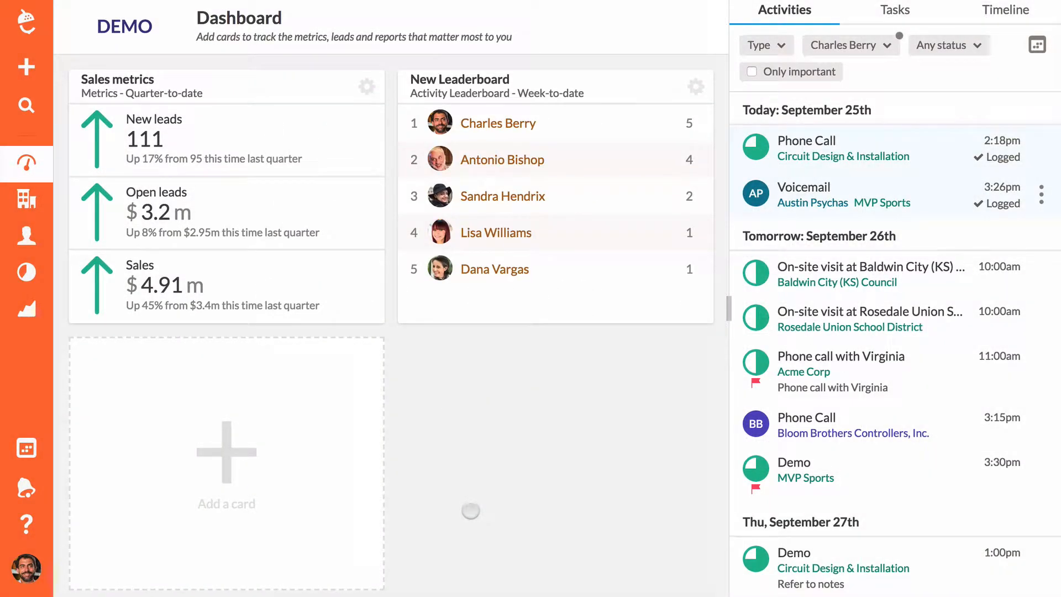
mouse_move(237, 460)
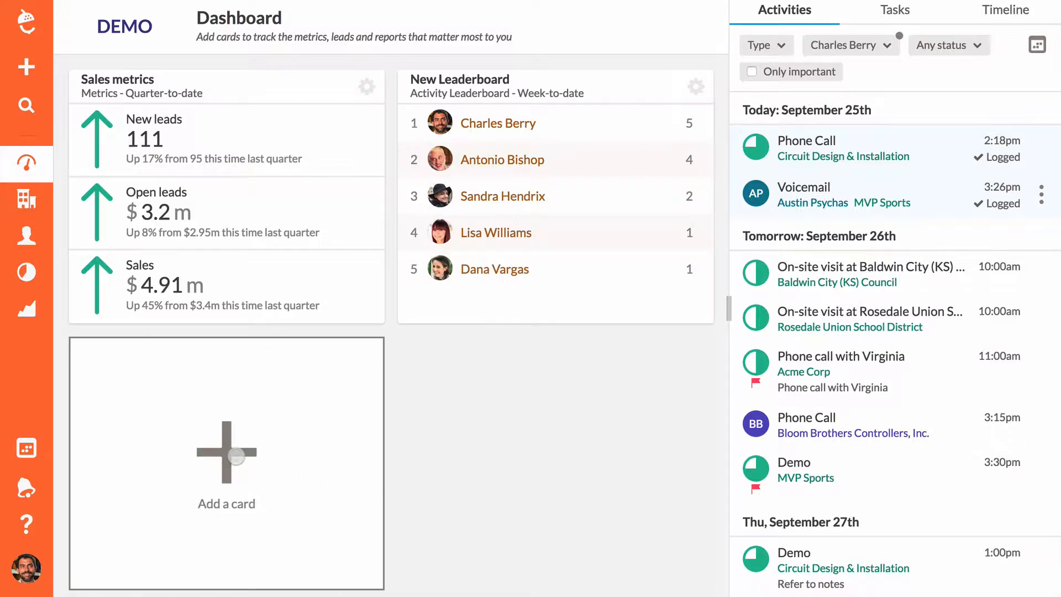
Add a Pipeline card filtered by one assignee showing lead counts and values per stage
left_click(227, 456)
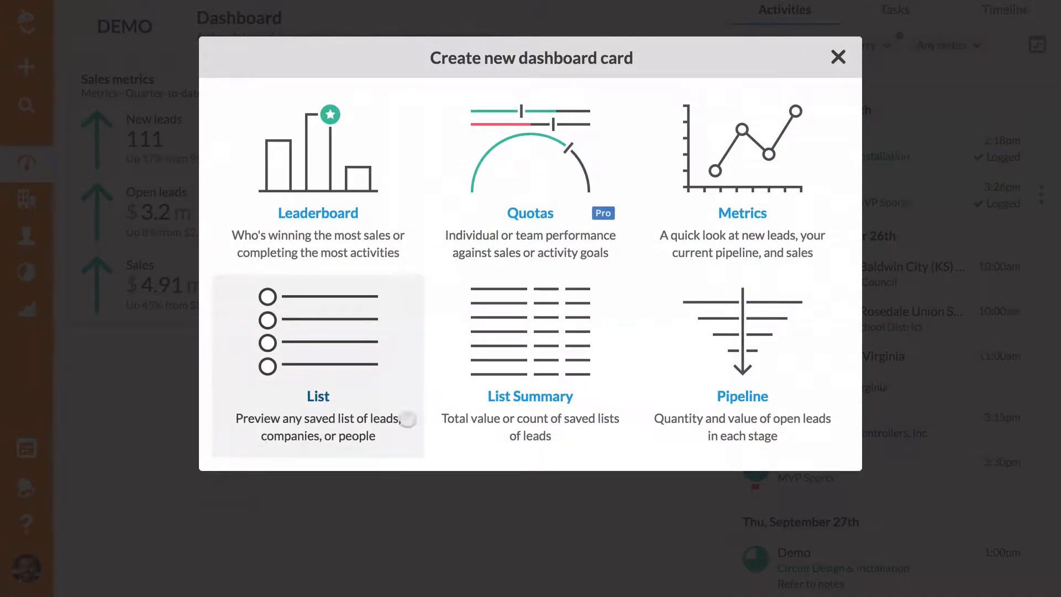
mouse_move(695, 361)
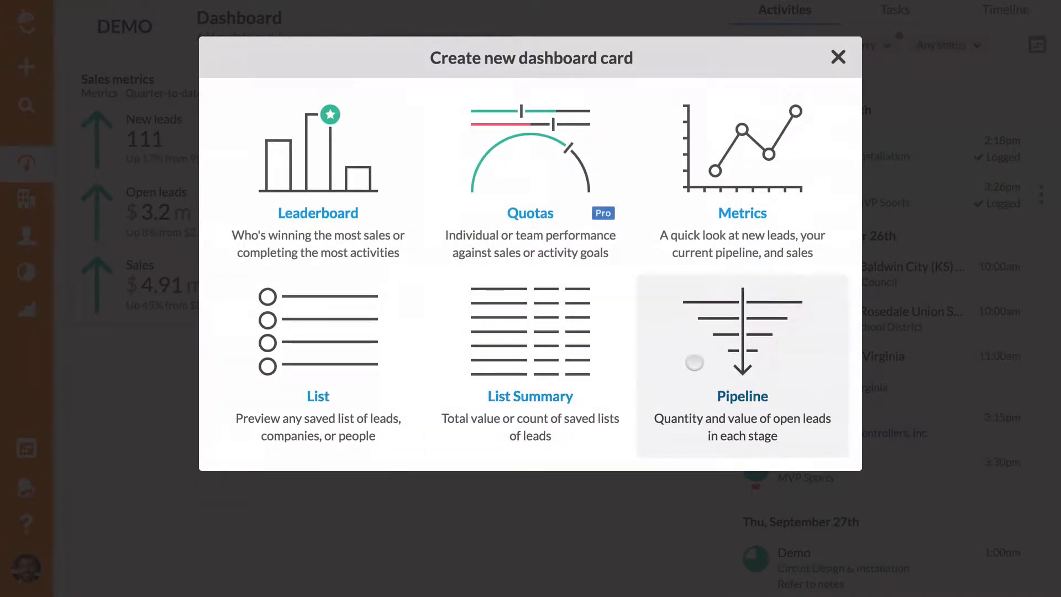
left_click(742, 365)
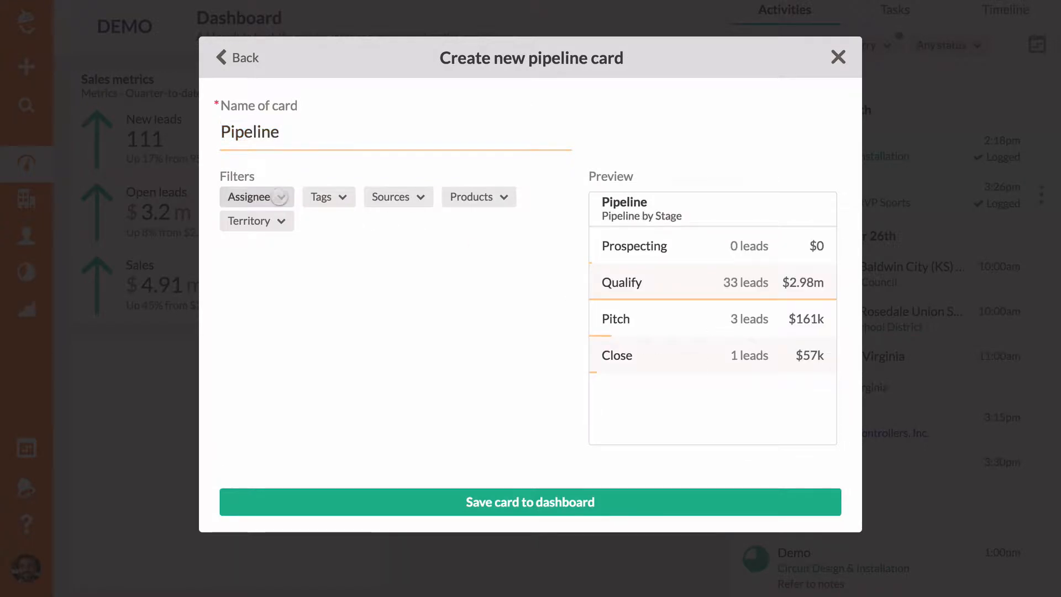
left_click(256, 196)
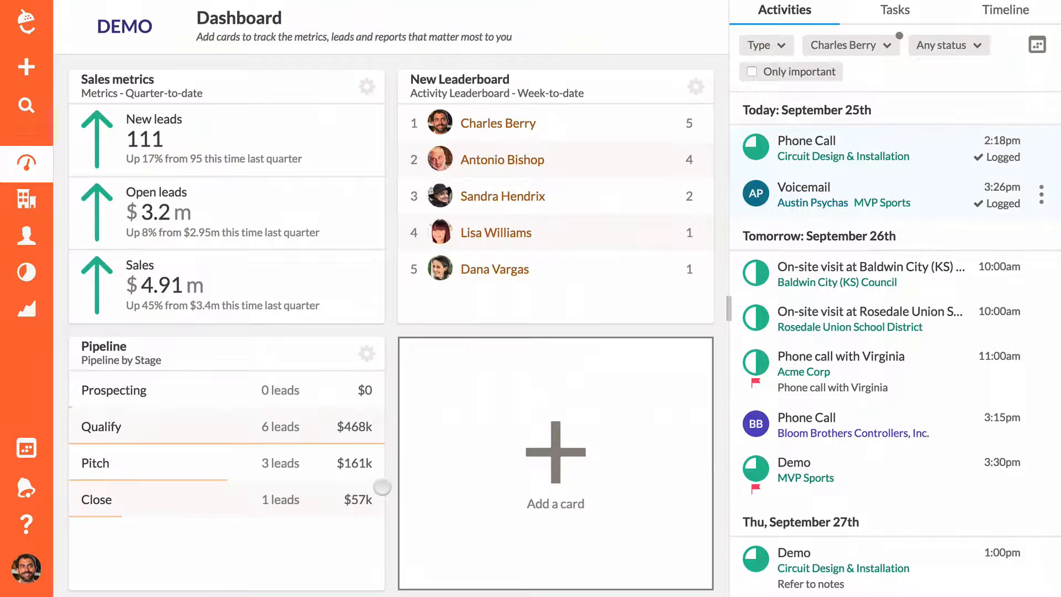
Add a Quotas card for one rep's sales this month against target and save it
left_click(555, 453)
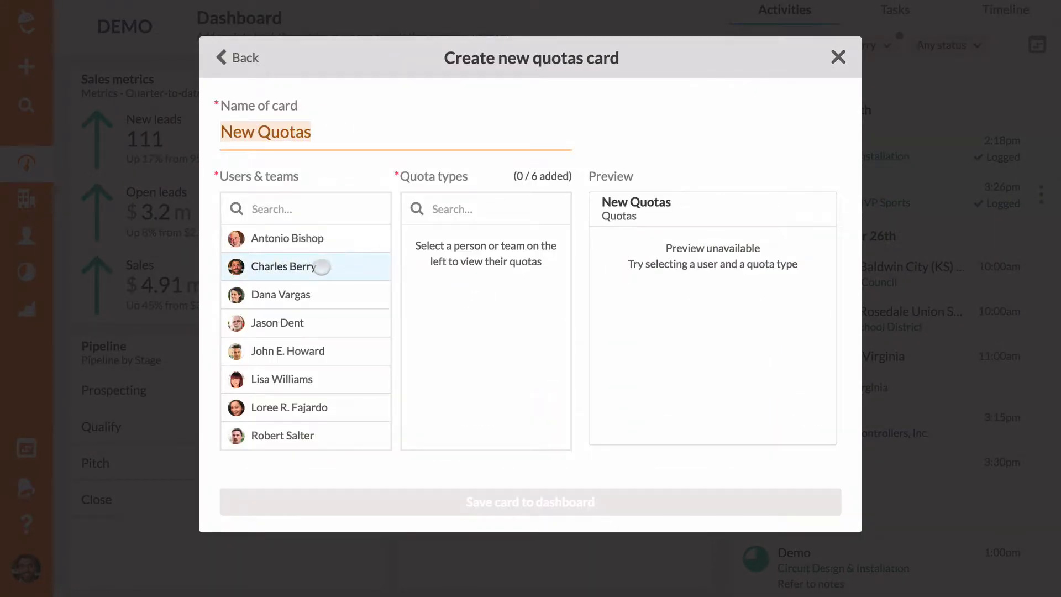
left_click(415, 239)
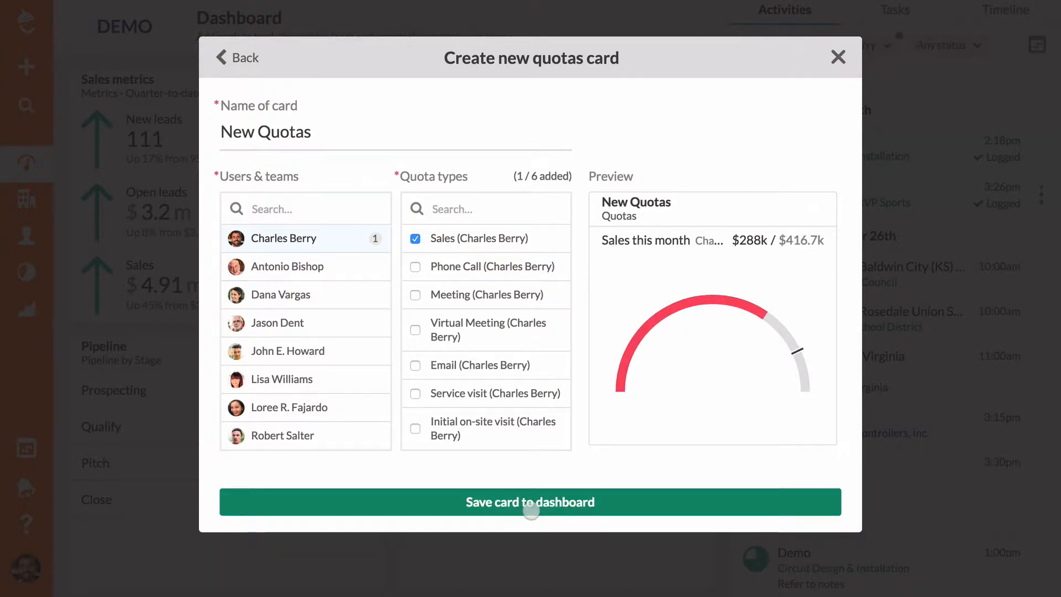
left_click(530, 501)
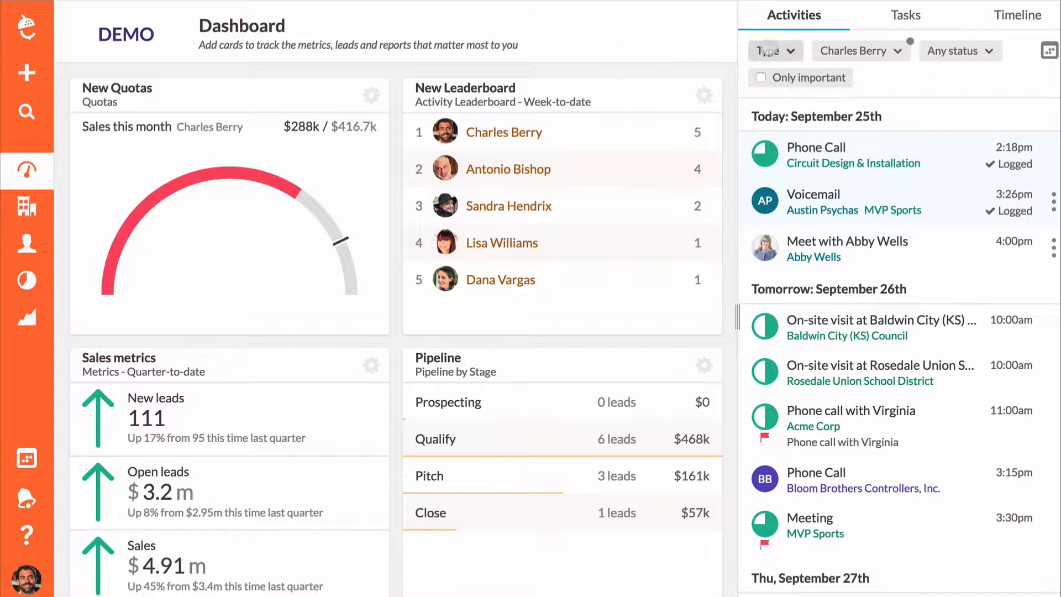
Adjust the activities sidebar type filters, trying meeting, task and important-only views
left_click(776, 51)
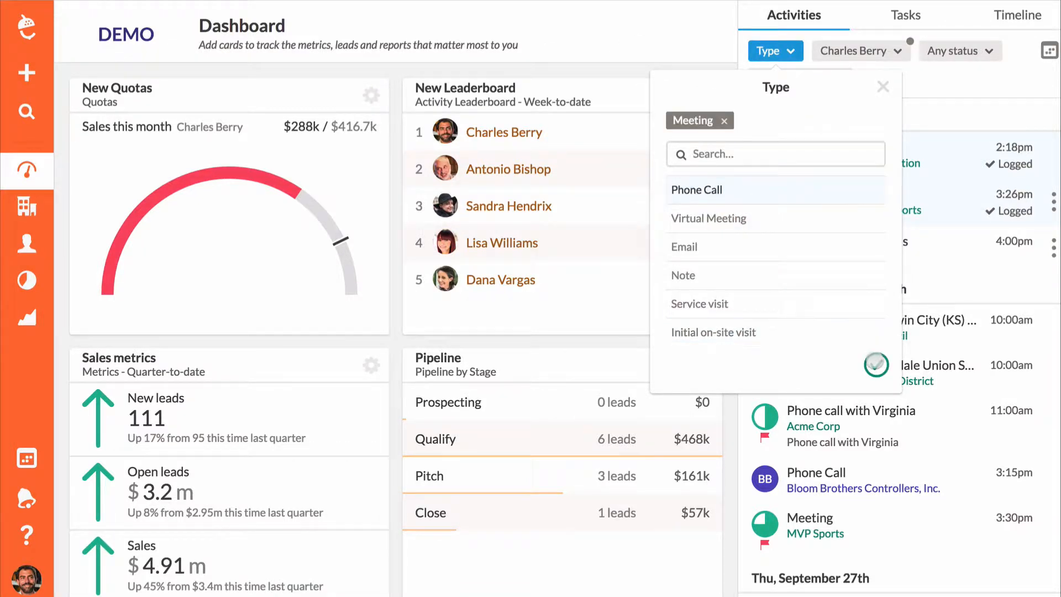
left_click(903, 14)
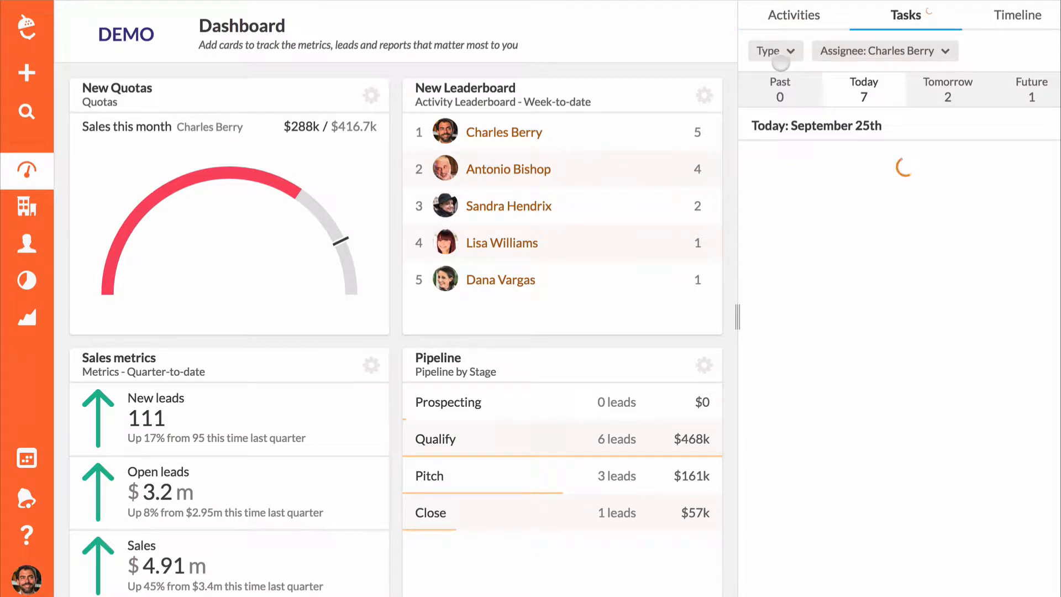
left_click(776, 51)
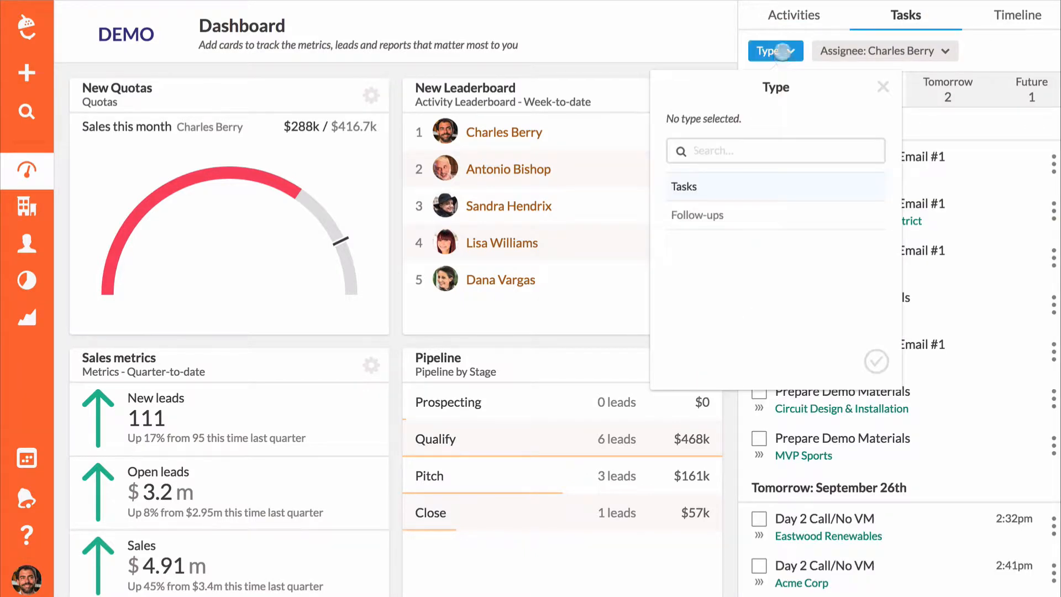
left_click(791, 14)
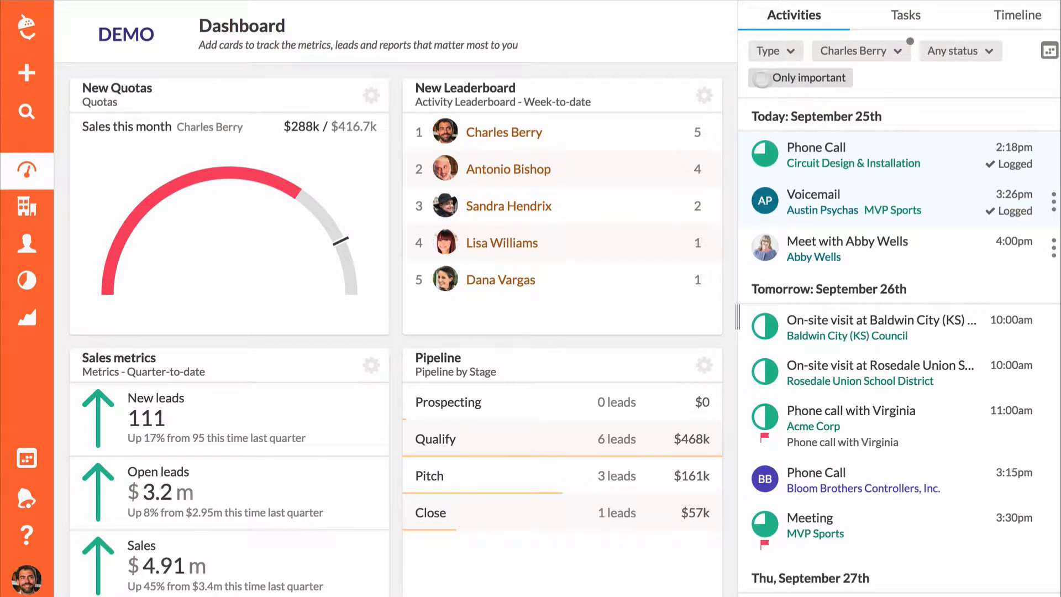
left_click(760, 78)
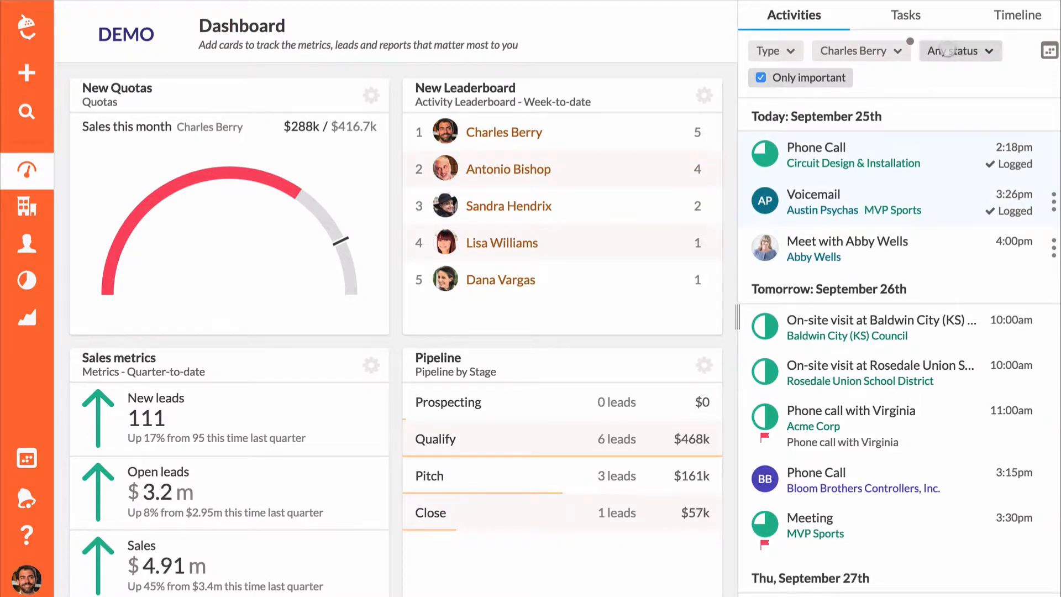
Switch the activity status filter from Scheduled to Logged for September 26th
left_click(760, 77)
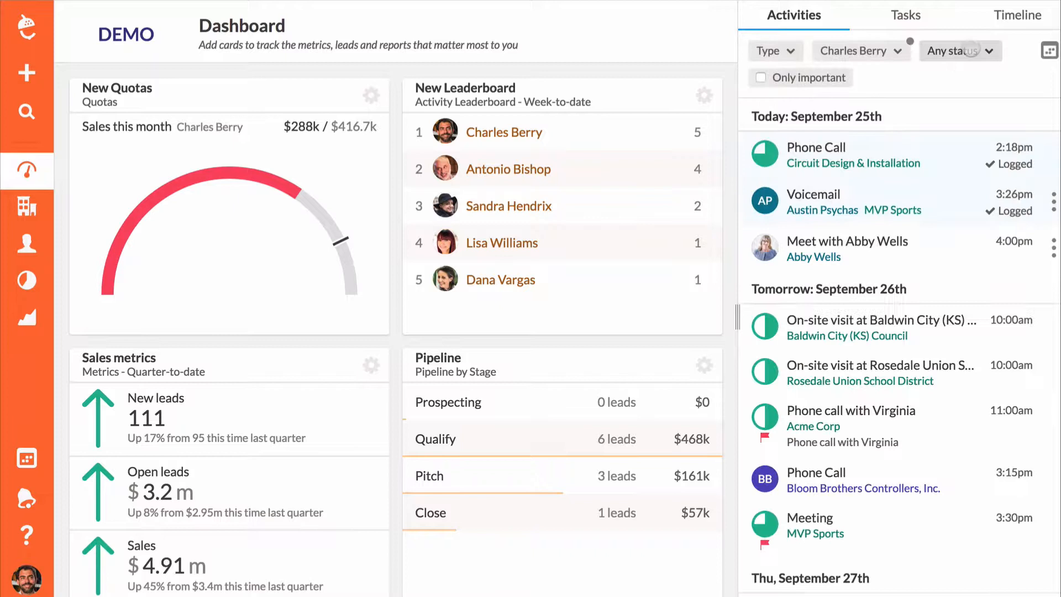
left_click(960, 51)
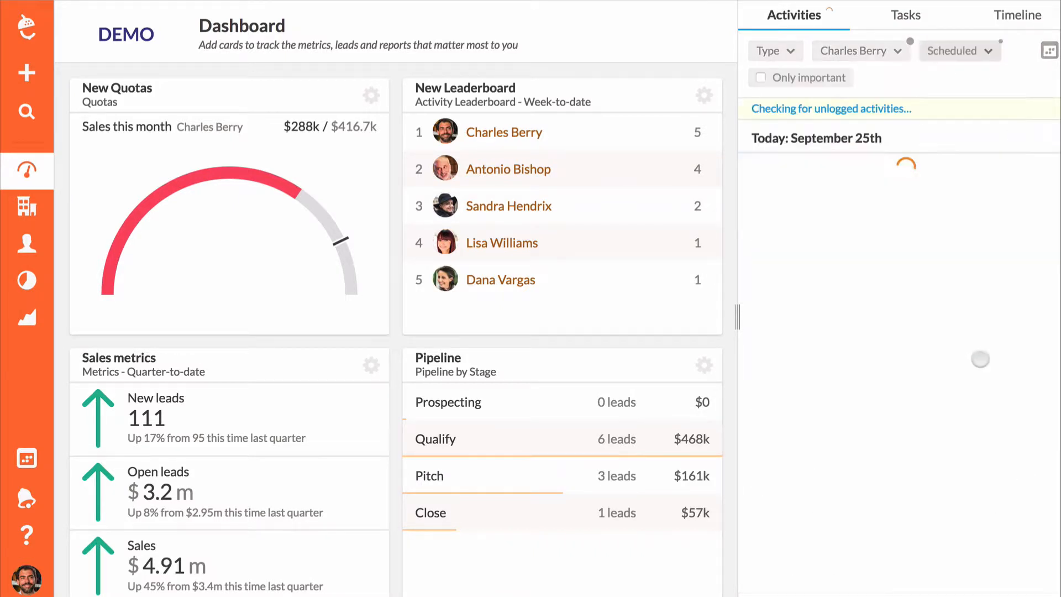
left_click(959, 50)
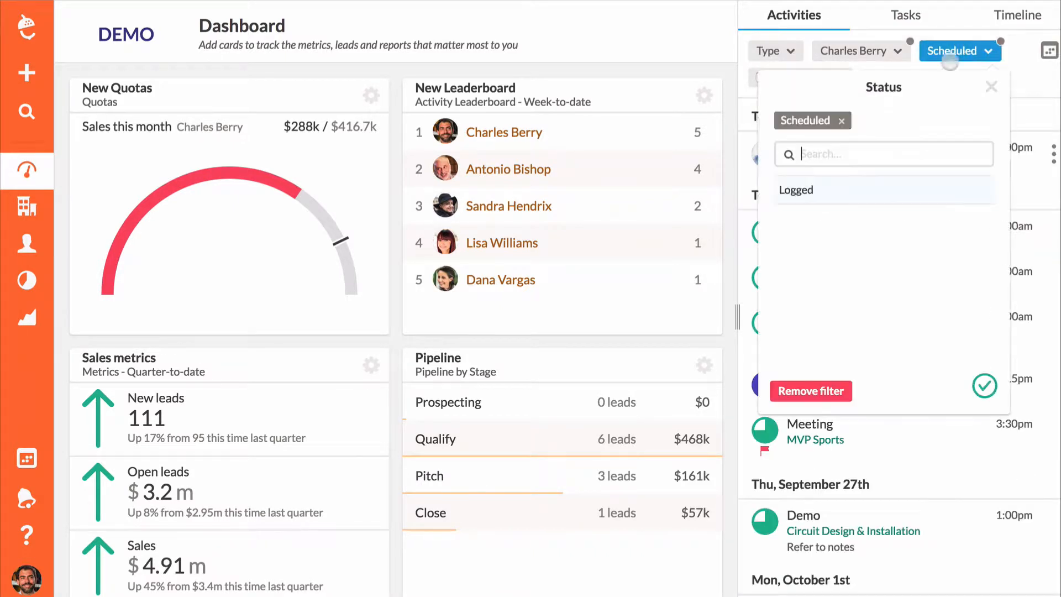
left_click(796, 190)
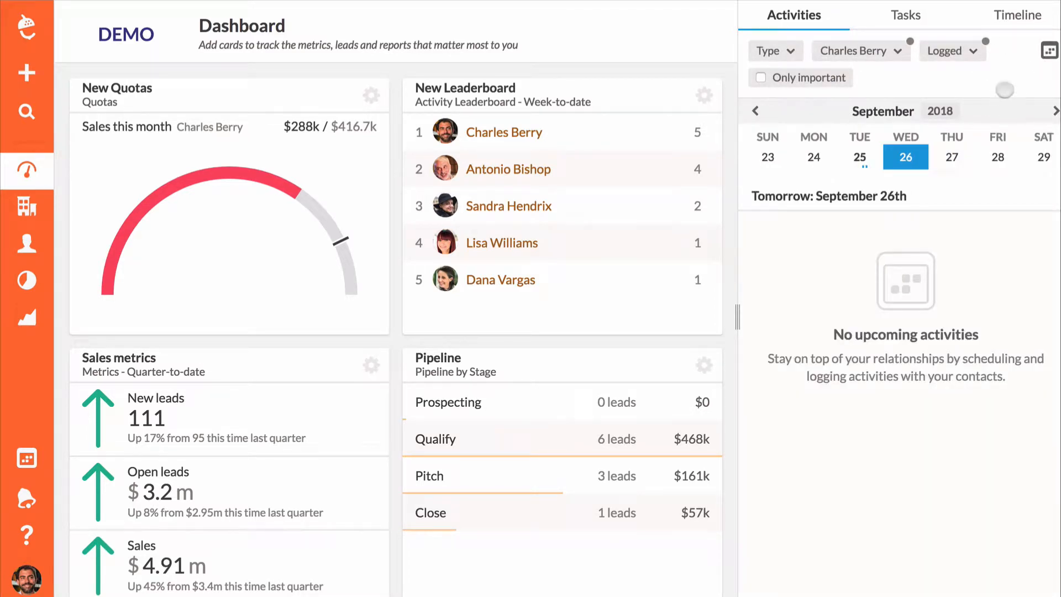
Switch the sidebar to the Timeline feed and find the Circuit Design phone call
left_click(1017, 16)
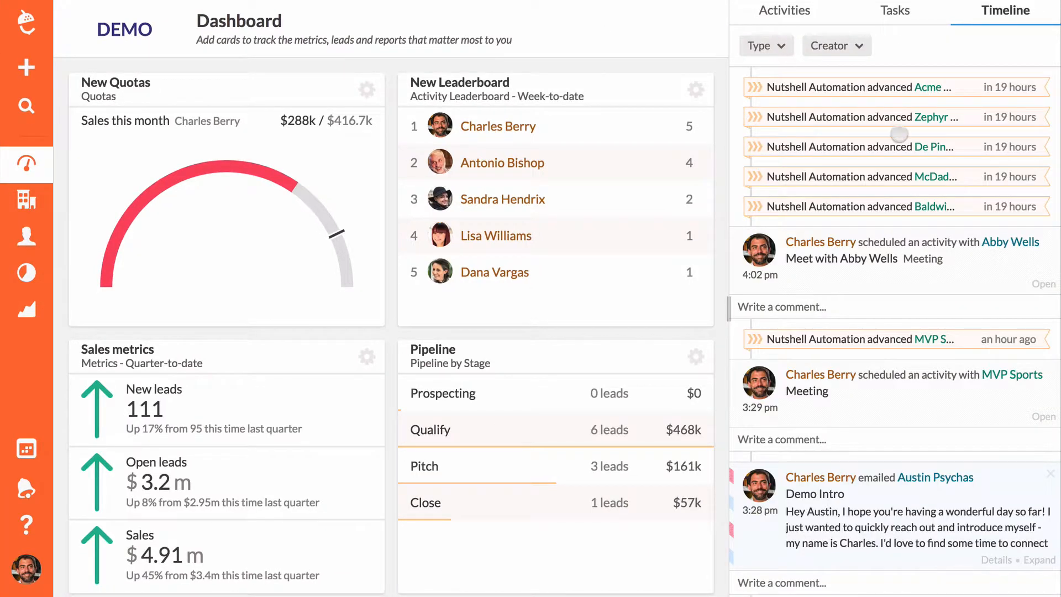
scroll("down", 3)
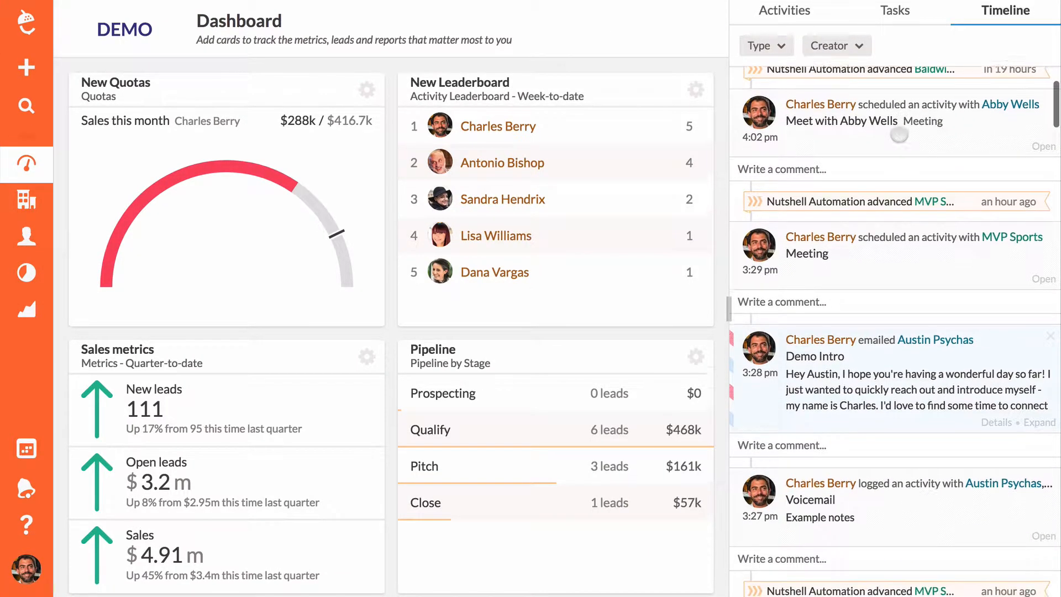
scroll("down", 3)
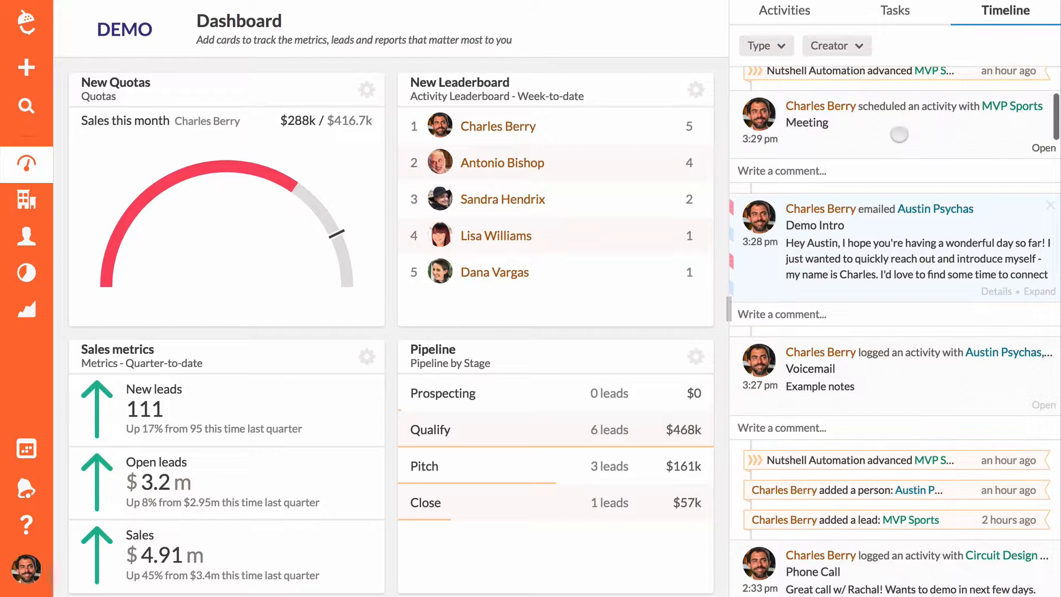
scroll("down", 3)
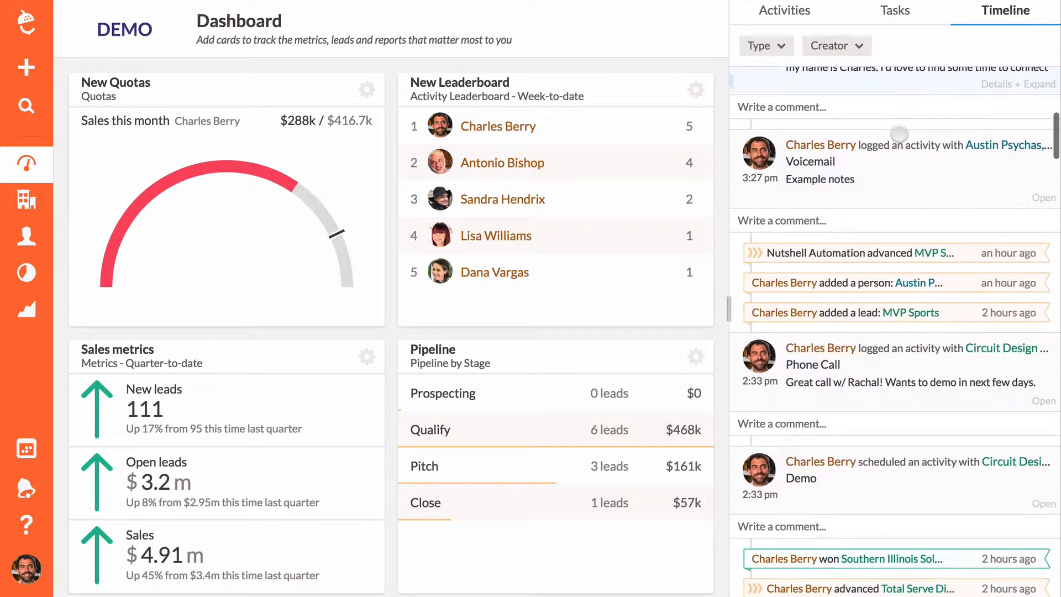
scroll("down", 3)
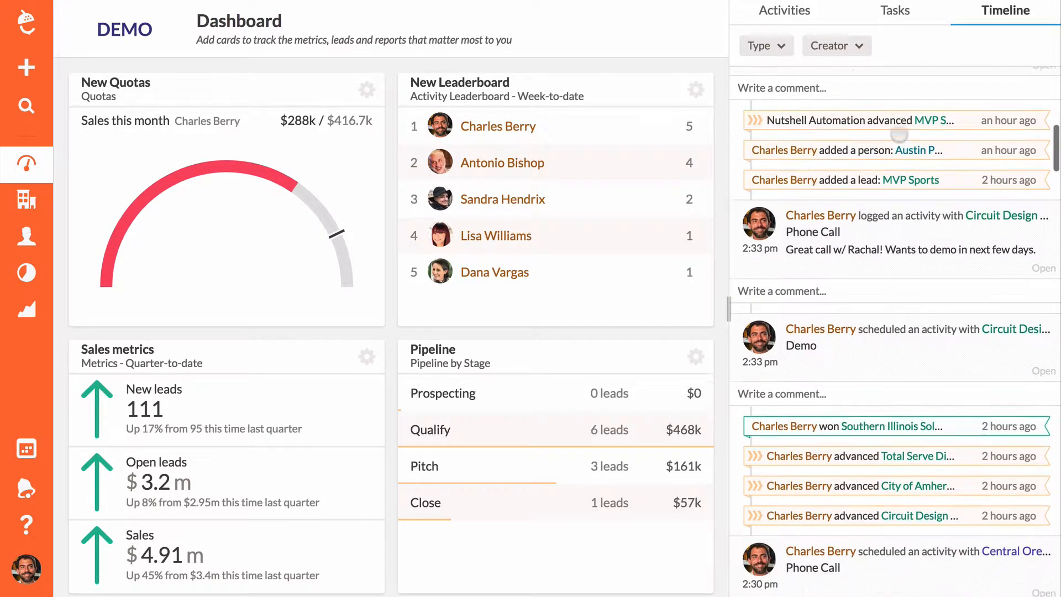
left_click(766, 45)
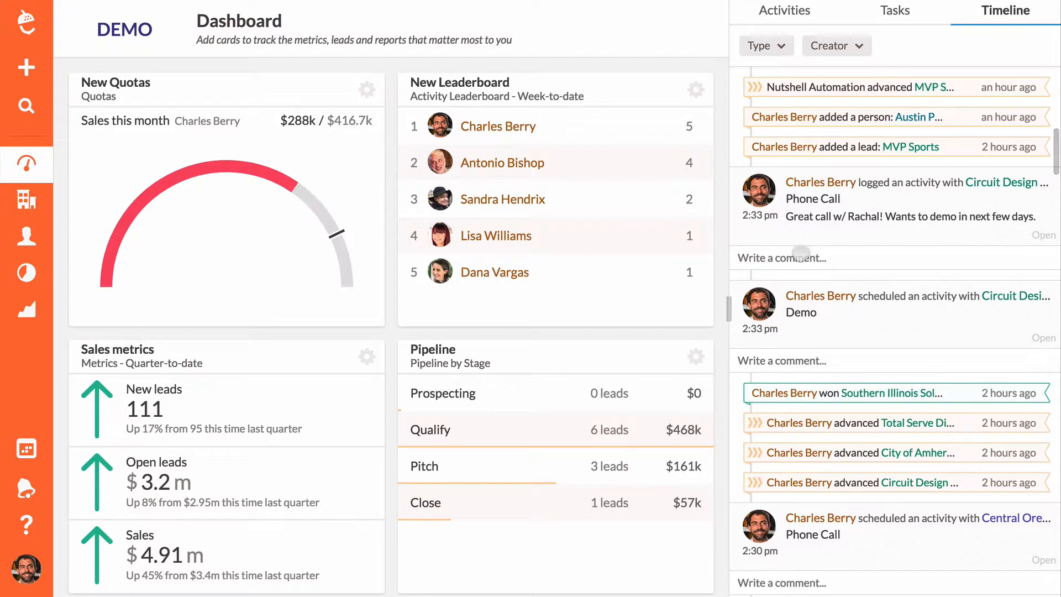
type("@anton")
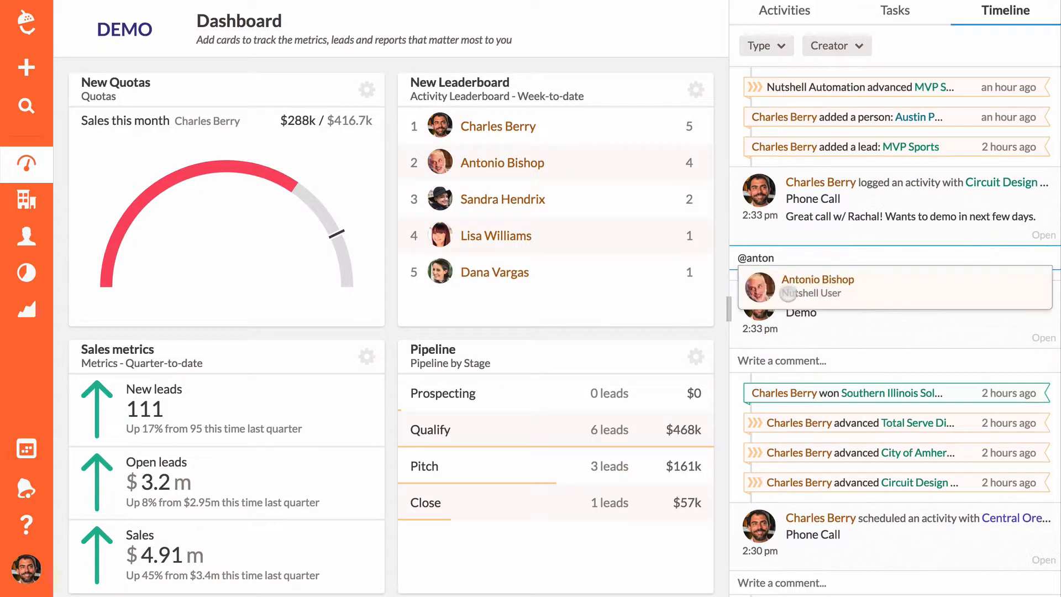
type("This went well!")
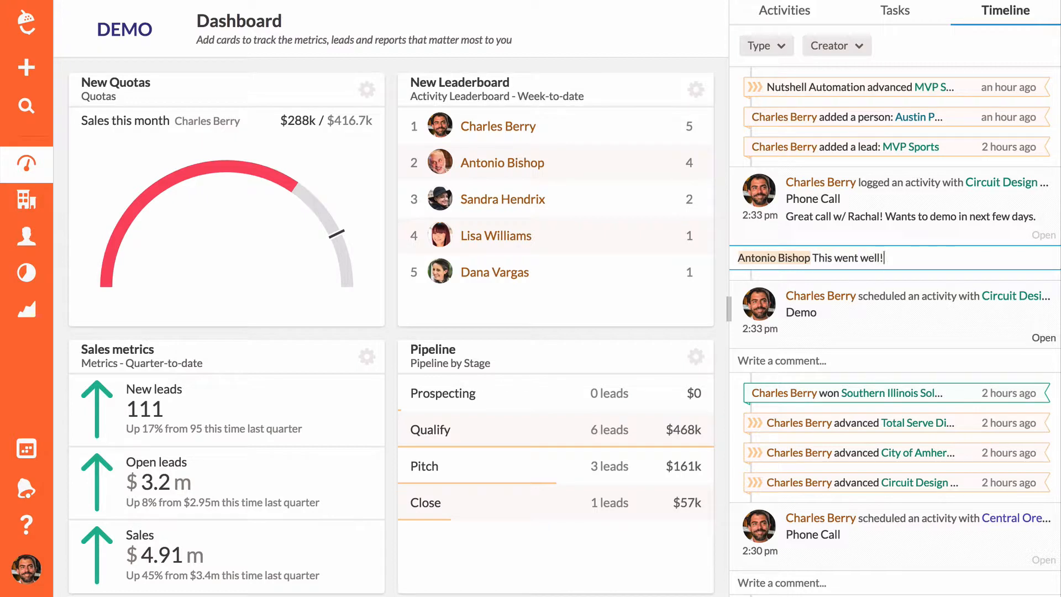
type("Can you come")
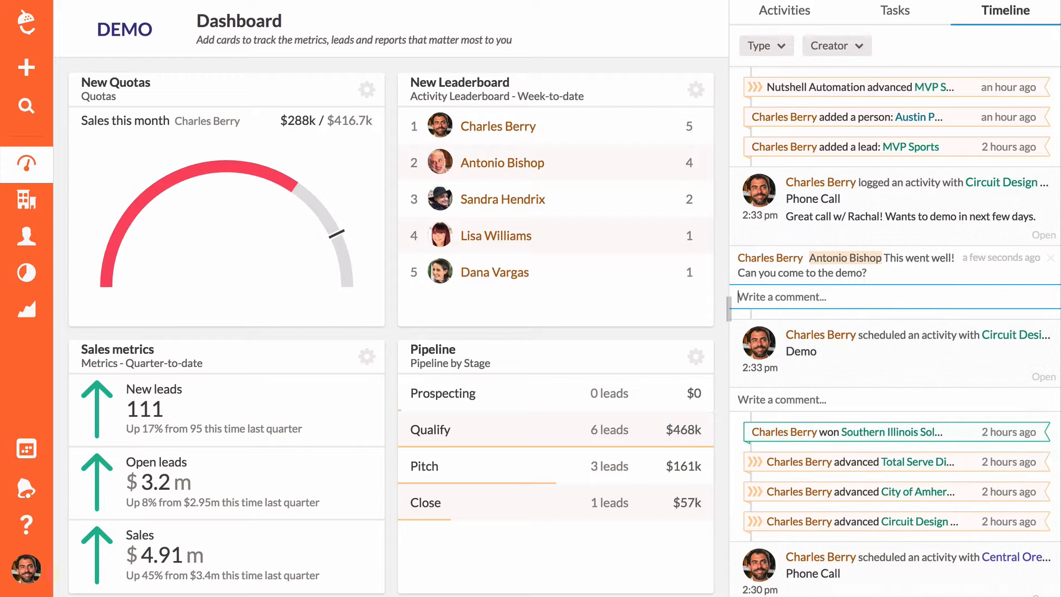
Log today's unlogged 4:00pm meeting from the activities list and close its details
left_click(785, 10)
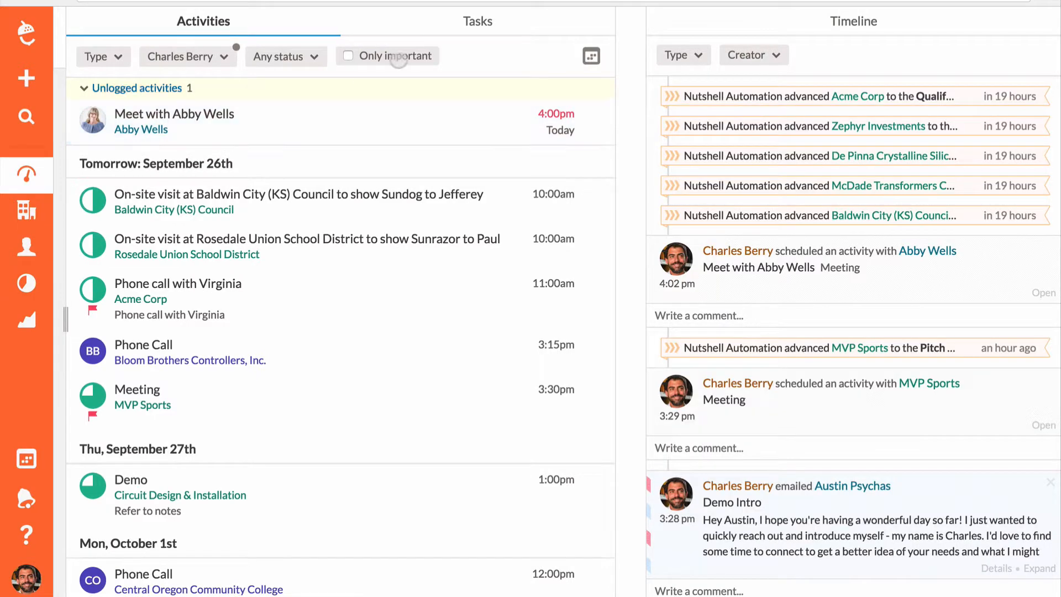
left_click(478, 21)
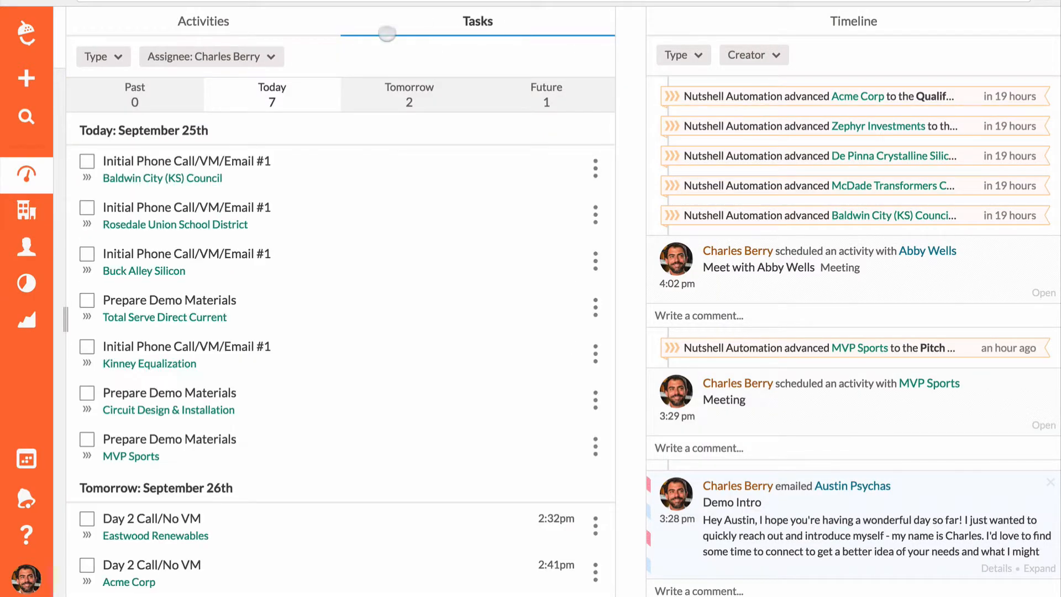
left_click(201, 21)
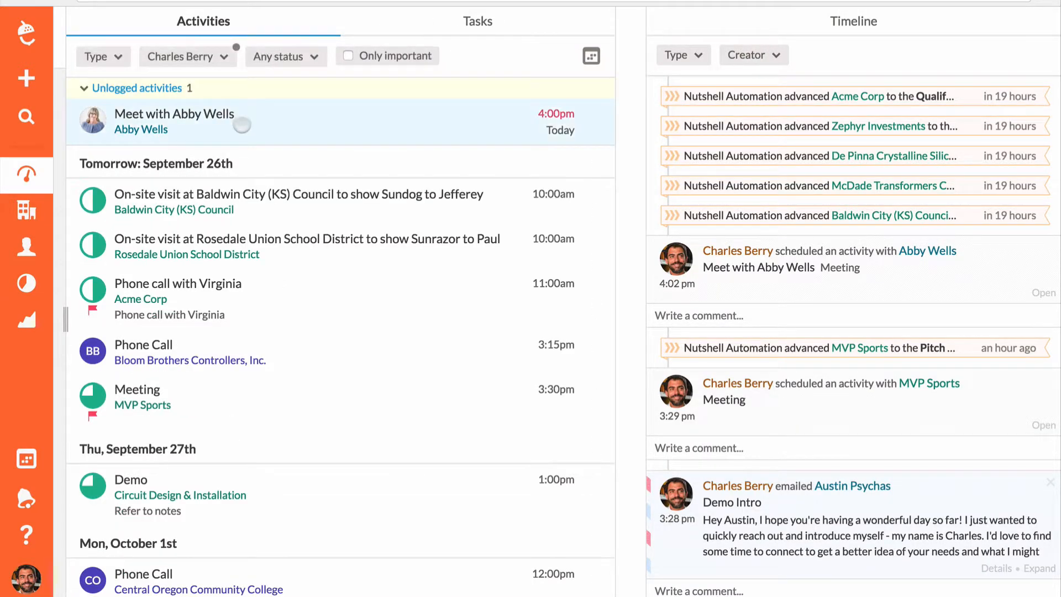
left_click(174, 114)
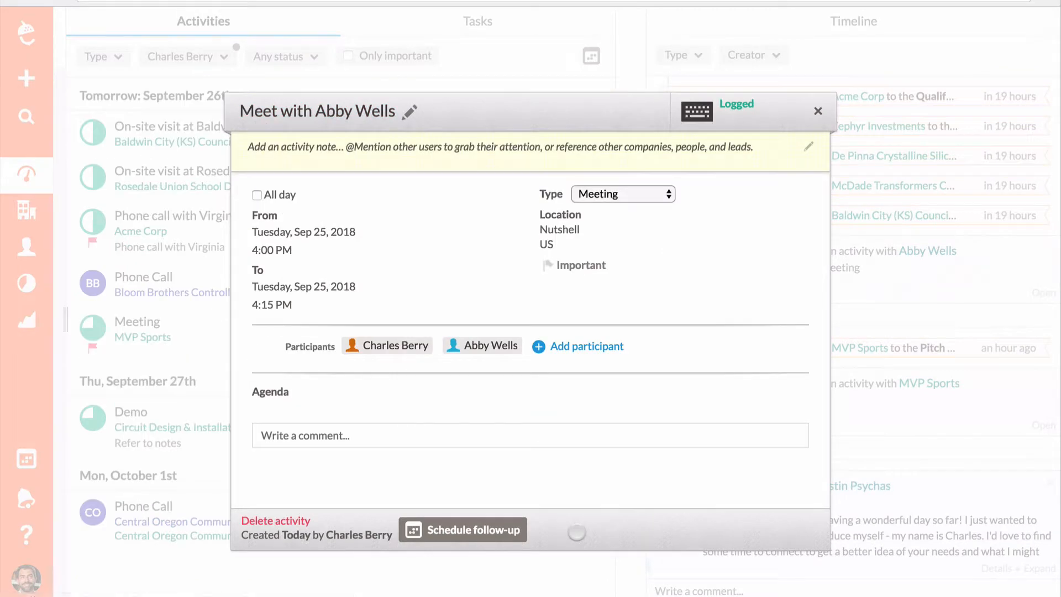
left_click(817, 110)
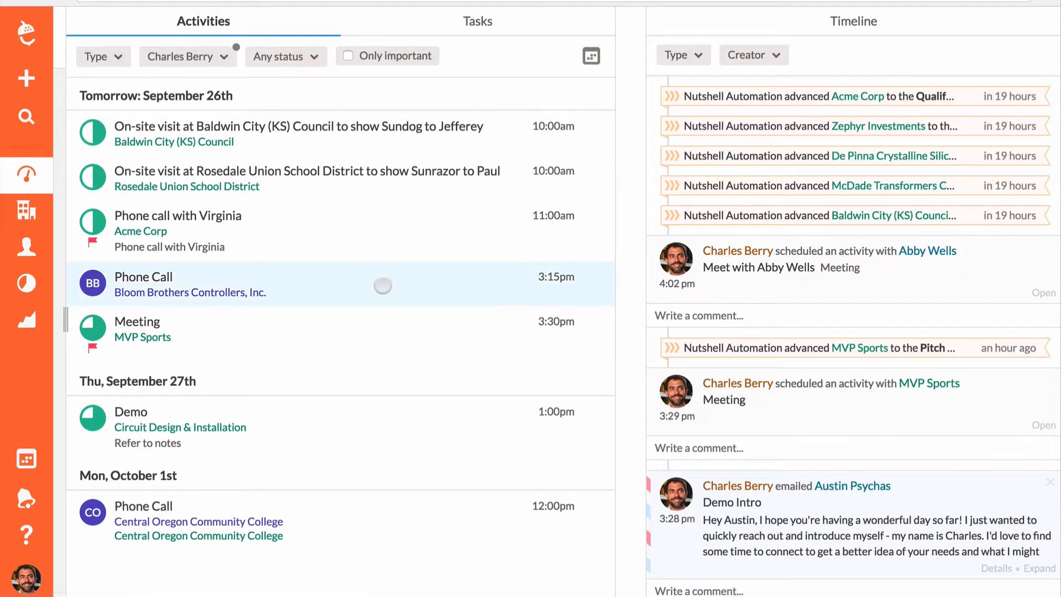
Show the Tasks list and open the actions menu on tomorrow's Initial Phone Screen task
left_click(477, 21)
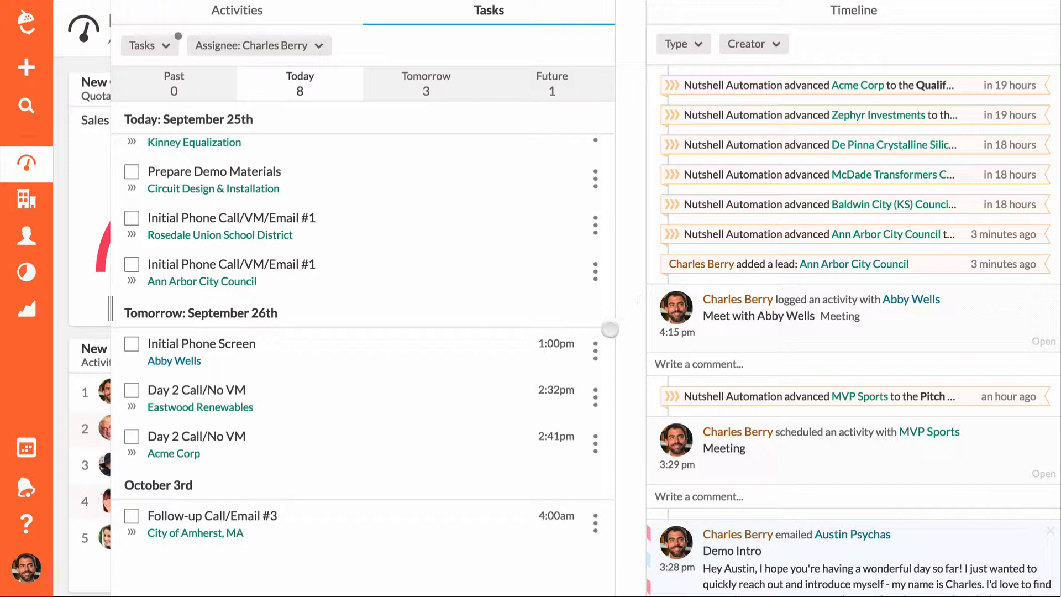
left_click(594, 352)
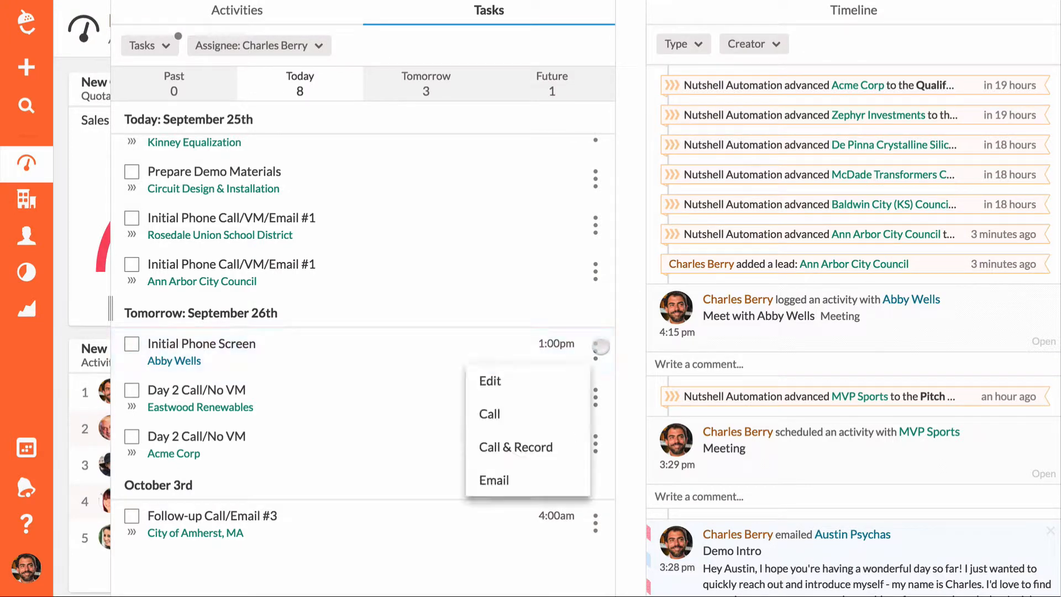
mouse_move(513, 446)
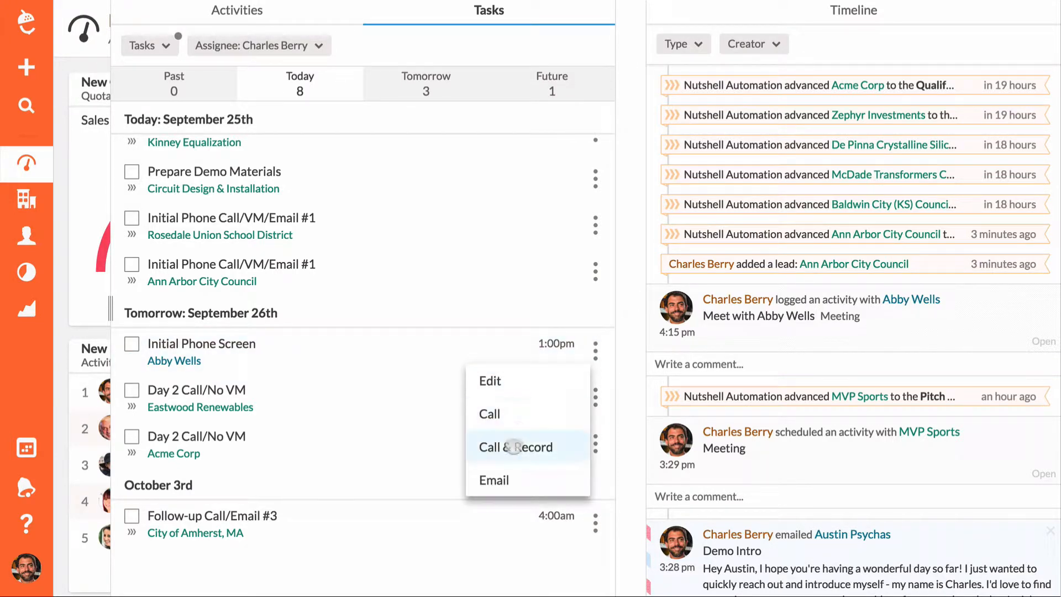